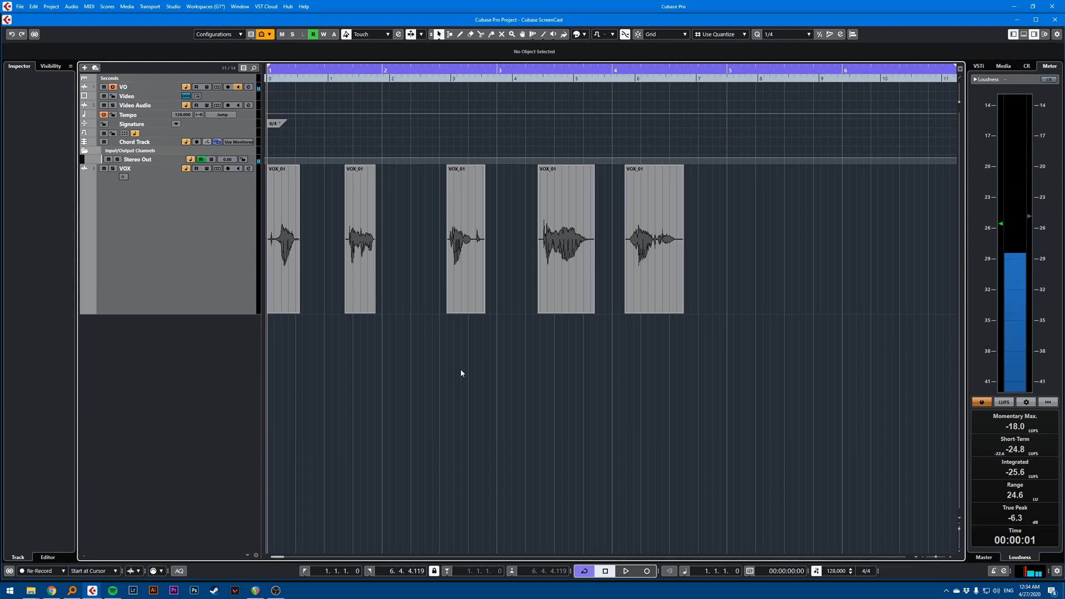
mouse_move(316, 310)
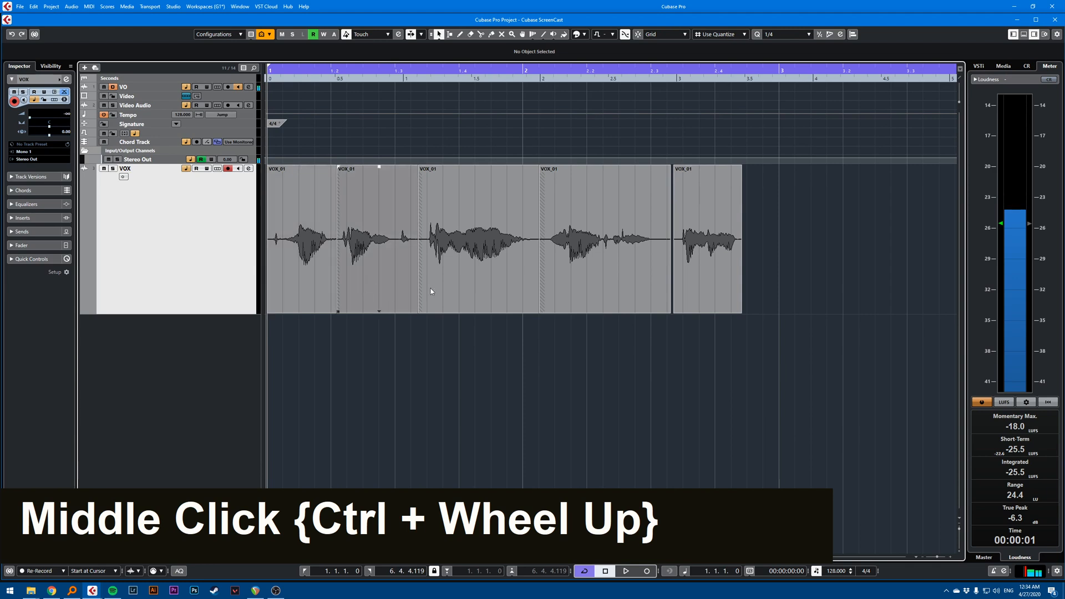
scroll("up", 3)
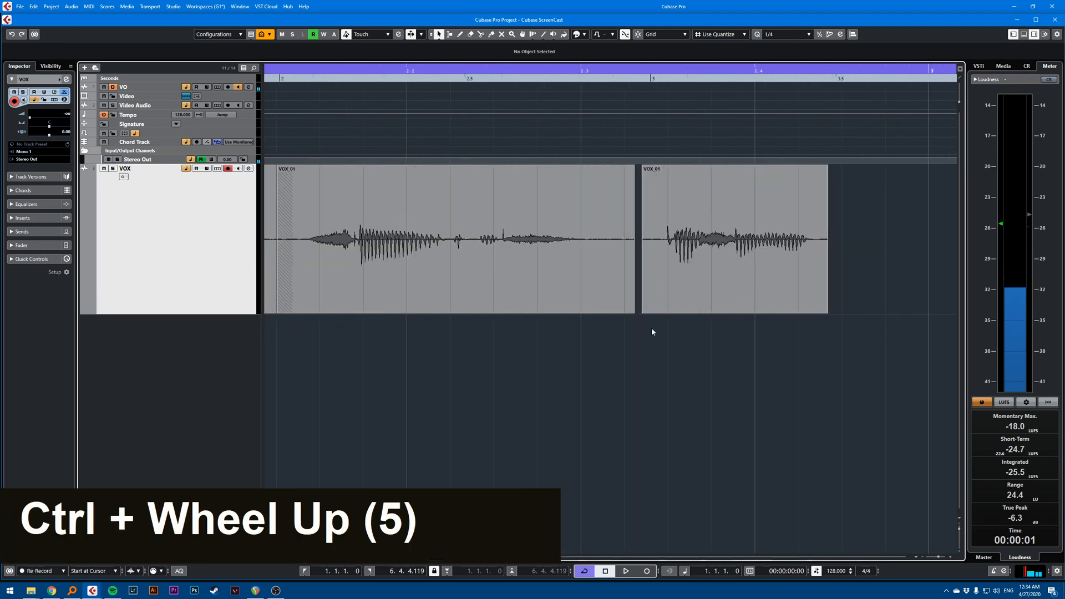
scroll("down", 3)
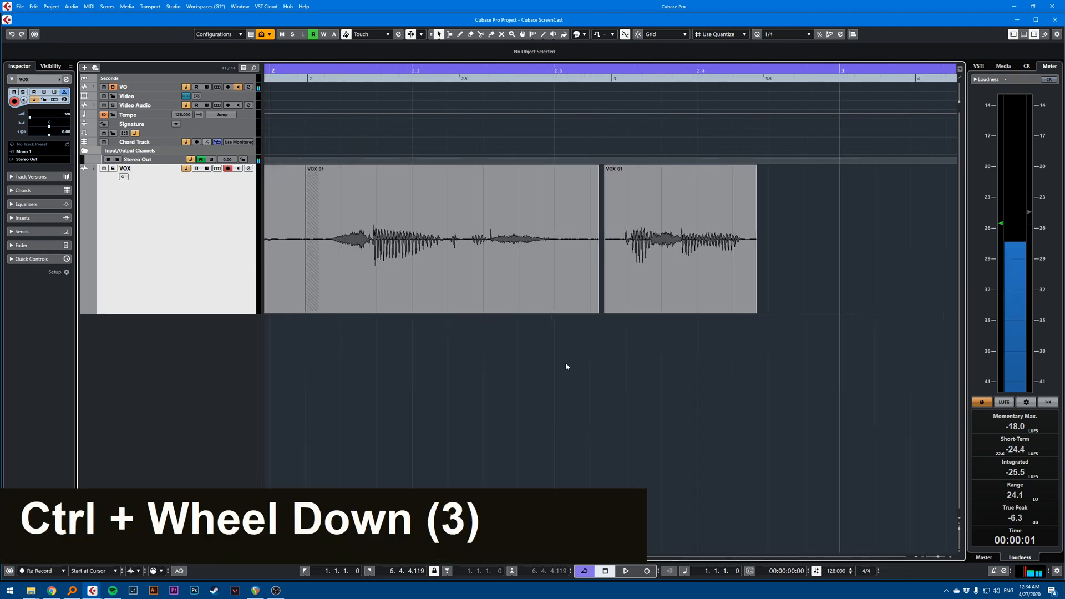
scroll("down", 3)
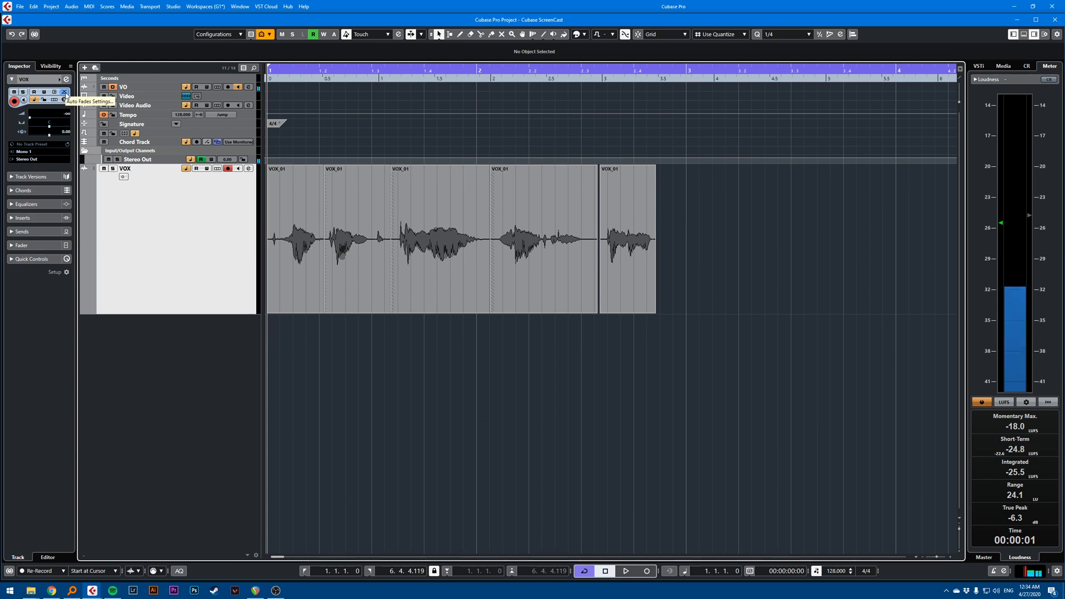
Enable Auto Fade In, Auto Fade Out and Auto Crossfades for VOX, keeping the 10 ms length
left_click(64, 92)
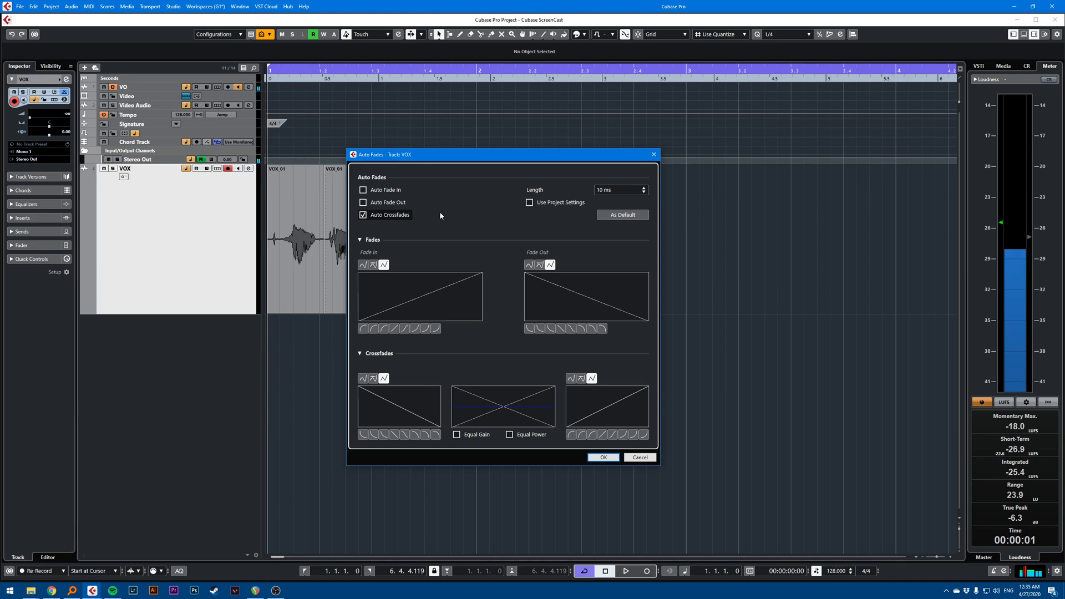
left_click(362, 214)
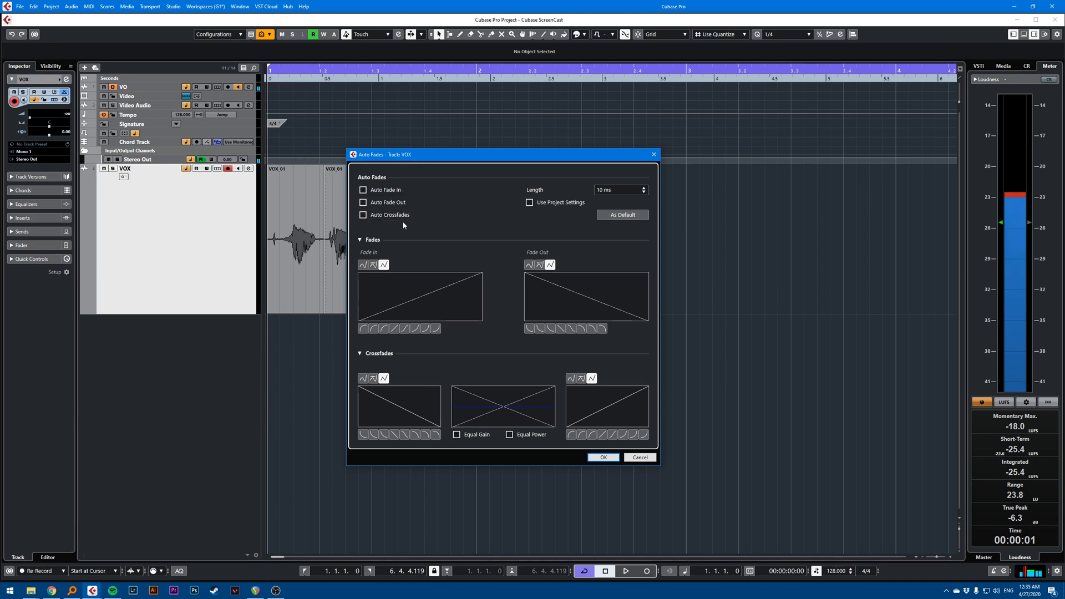
left_click(363, 214)
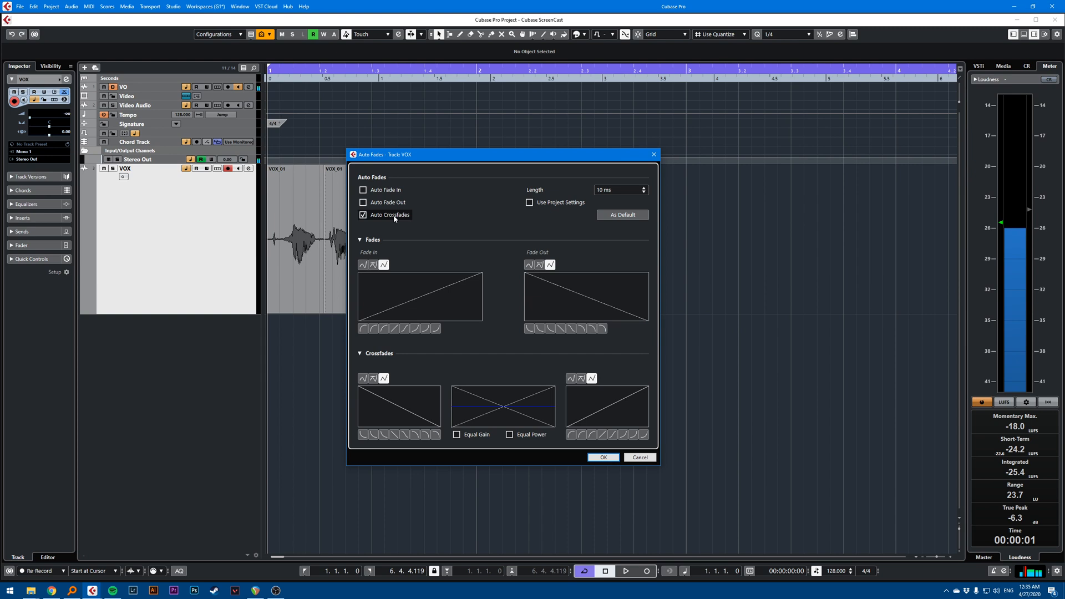
left_click(362, 190)
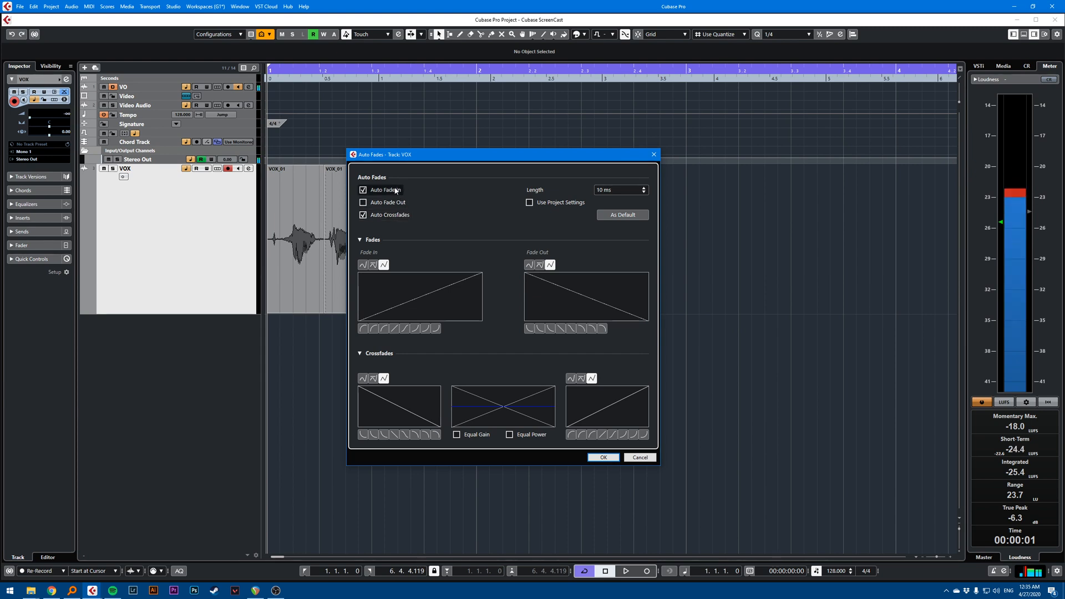
left_click(361, 201)
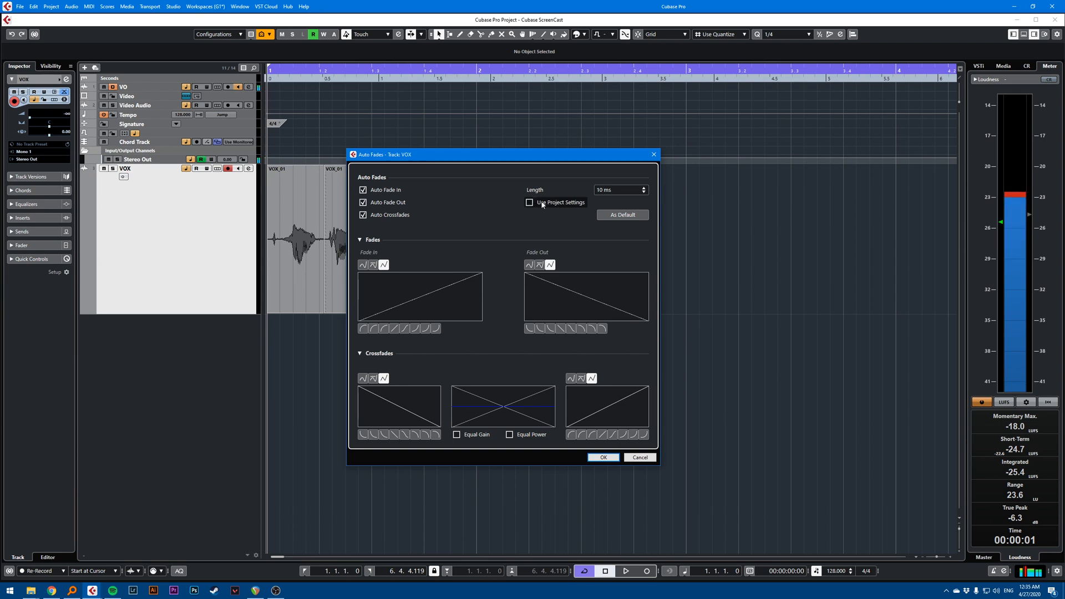
left_click(530, 202)
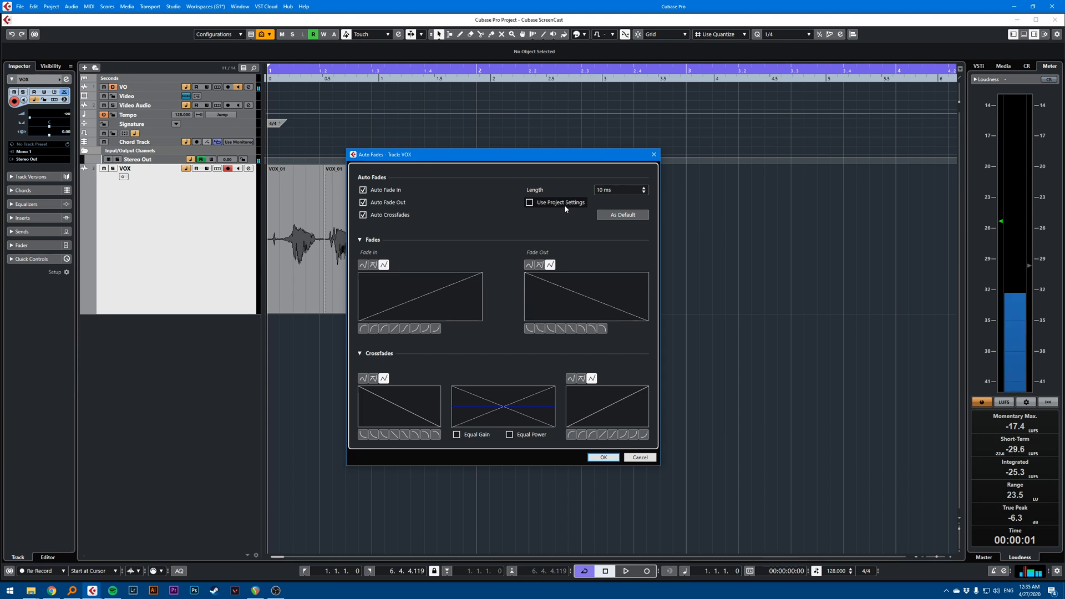
mouse_move(559, 210)
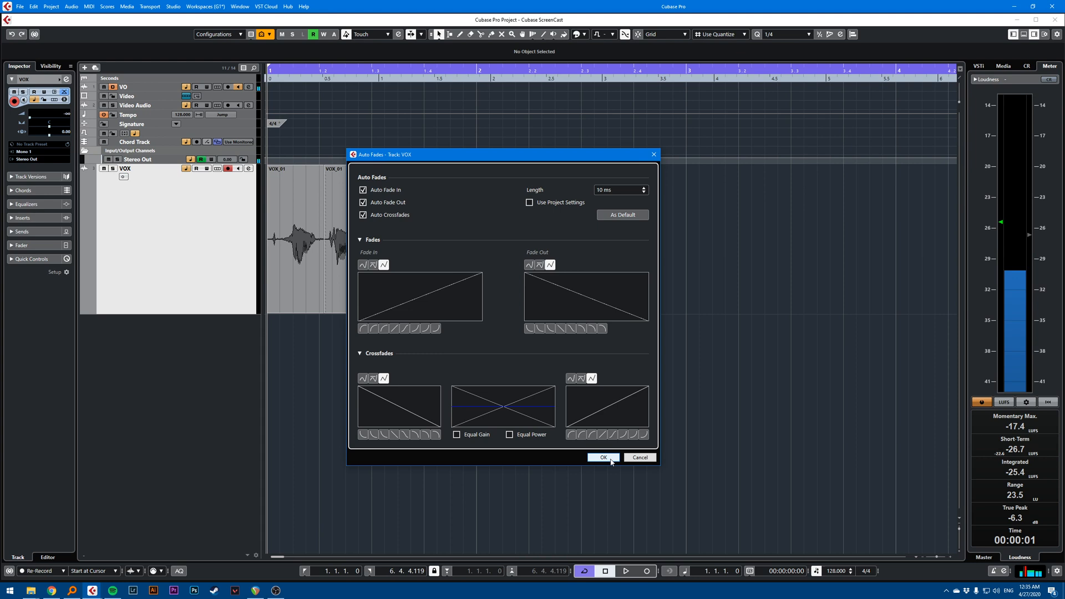
Apply the Auto Fades settings and zoom in on the VOX clip edges to check the short fades
left_click(601, 456)
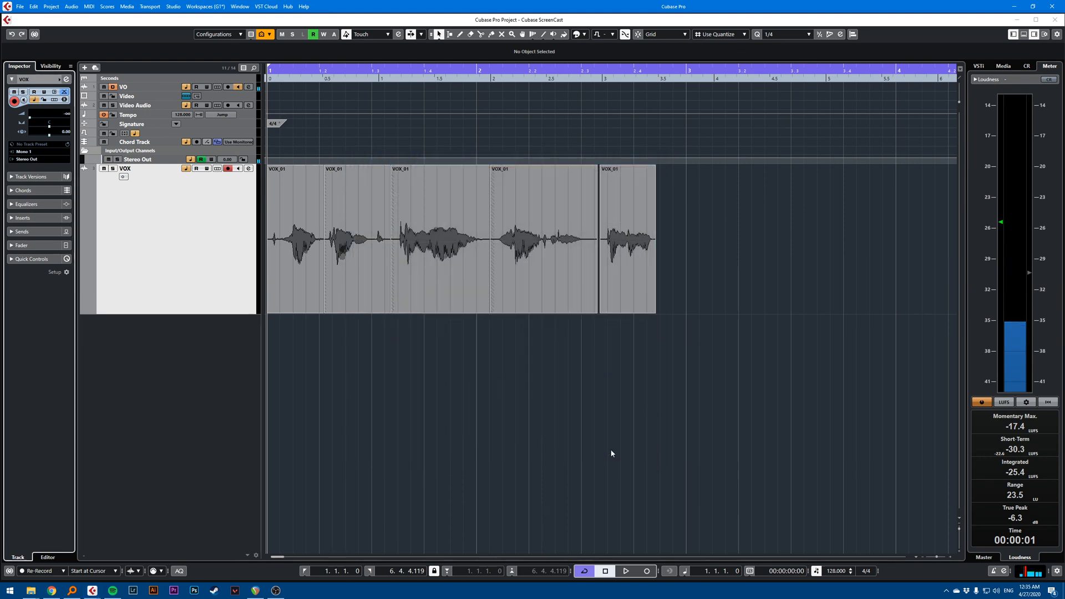
mouse_move(300, 348)
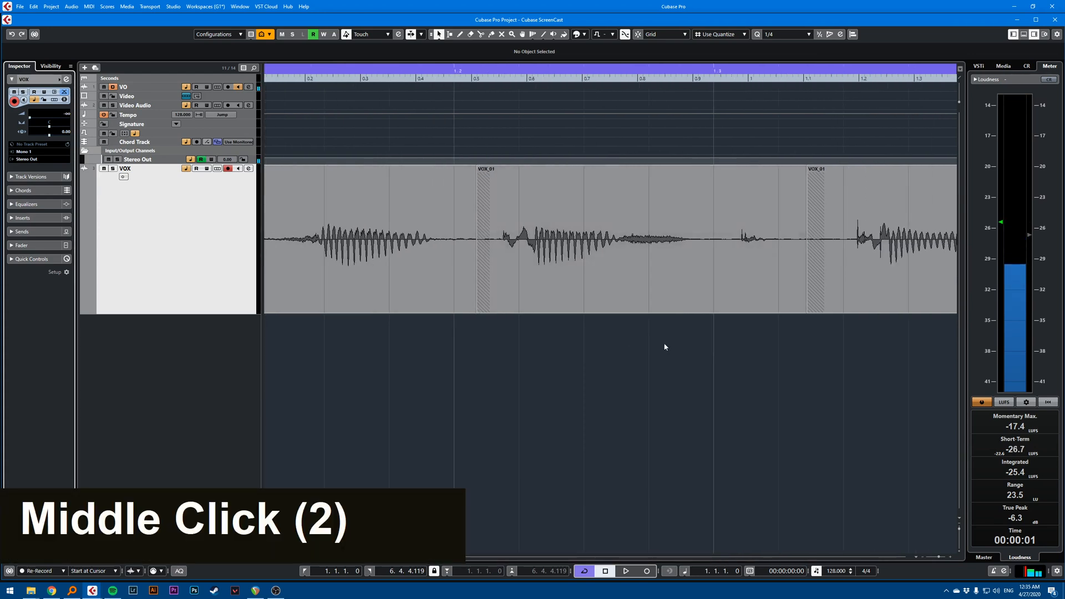
scroll("up", 3)
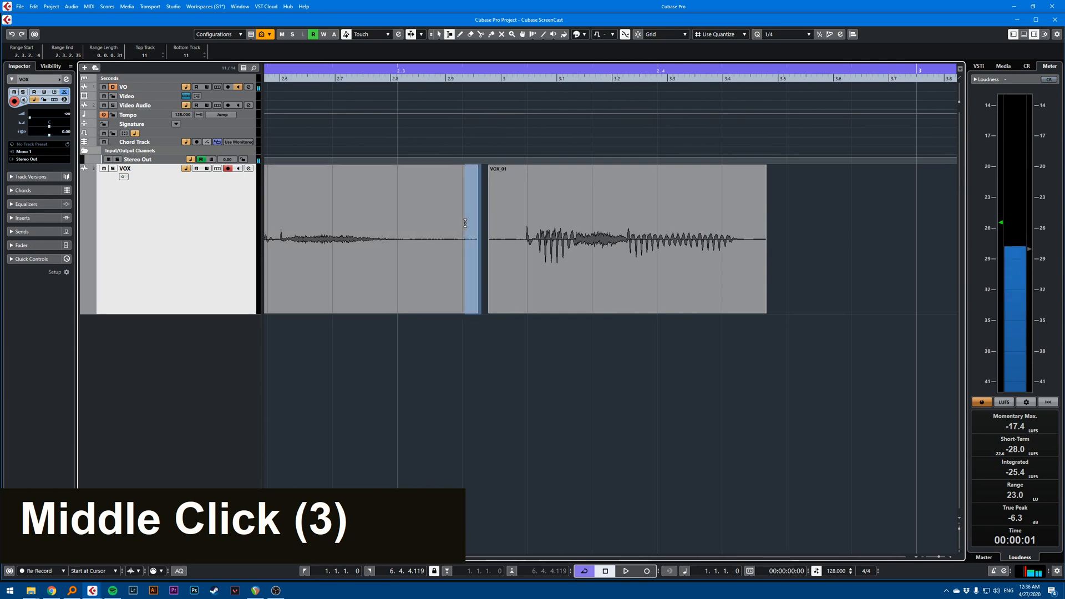
key("f")
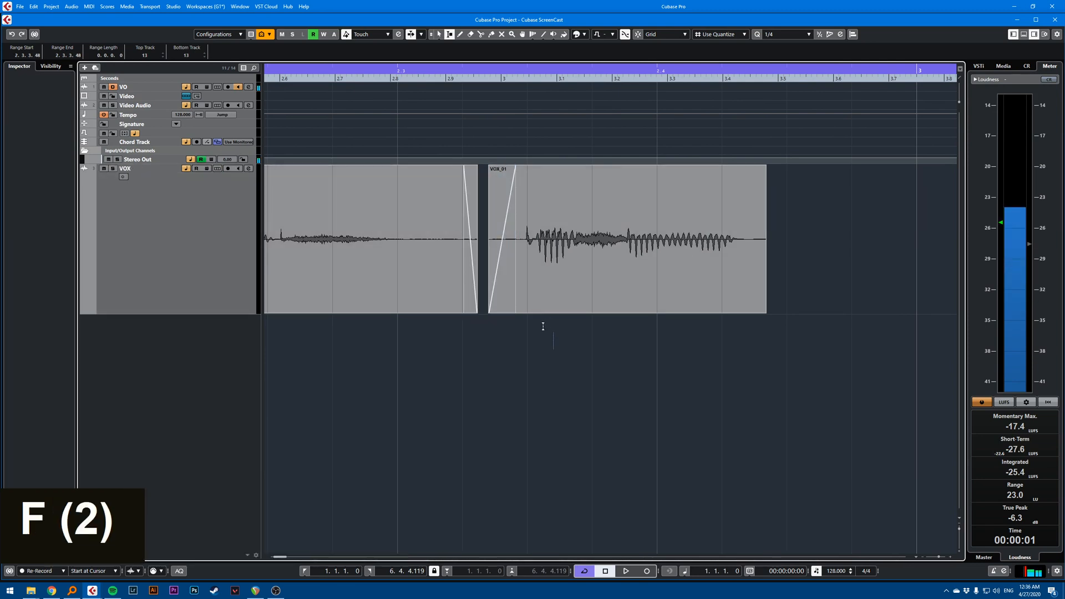
scroll("down", 3)
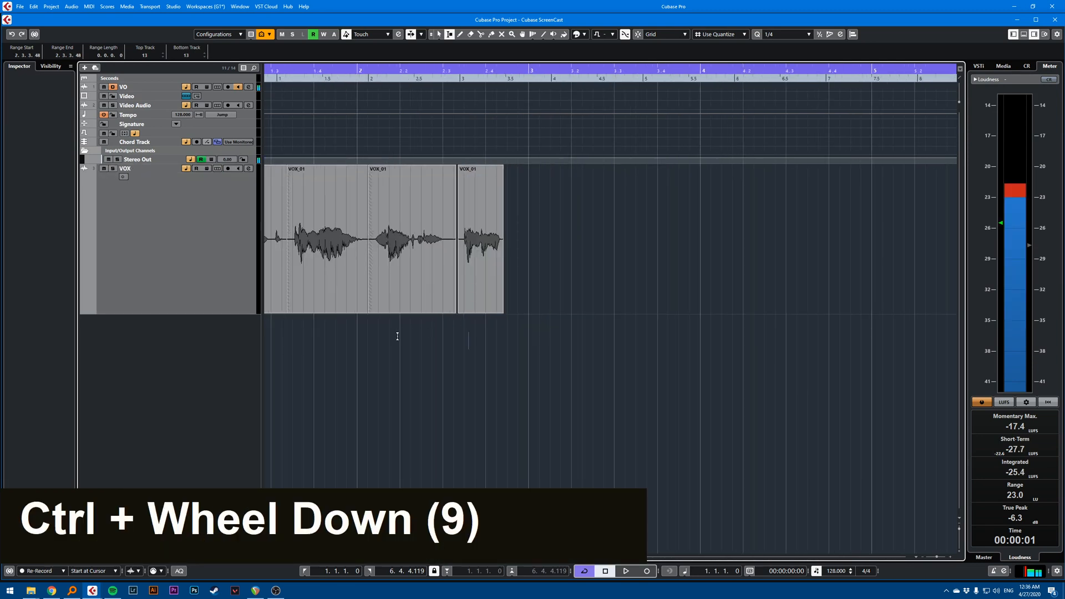